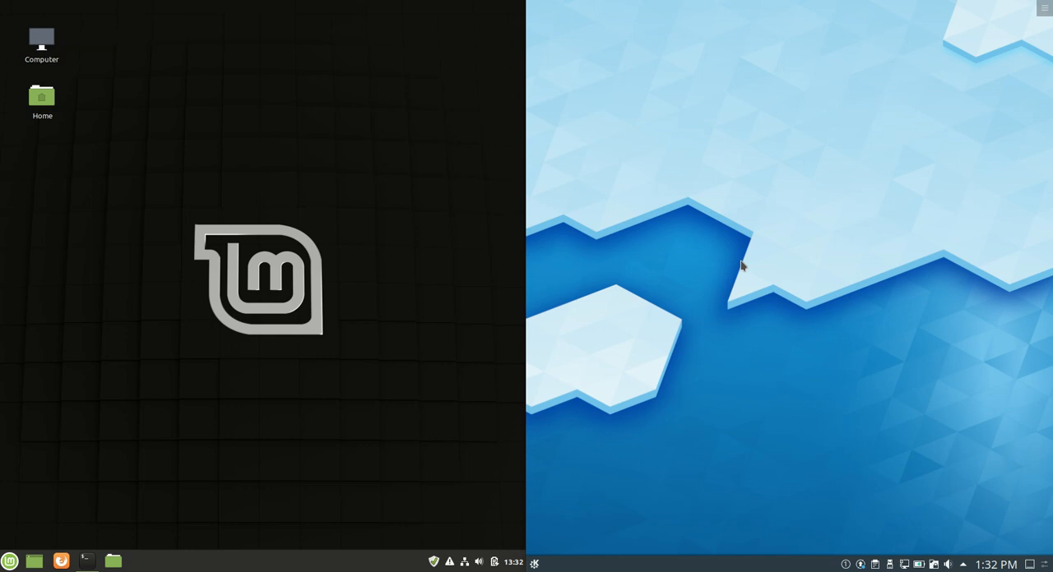
pyautogui.moveTo(392, 424)
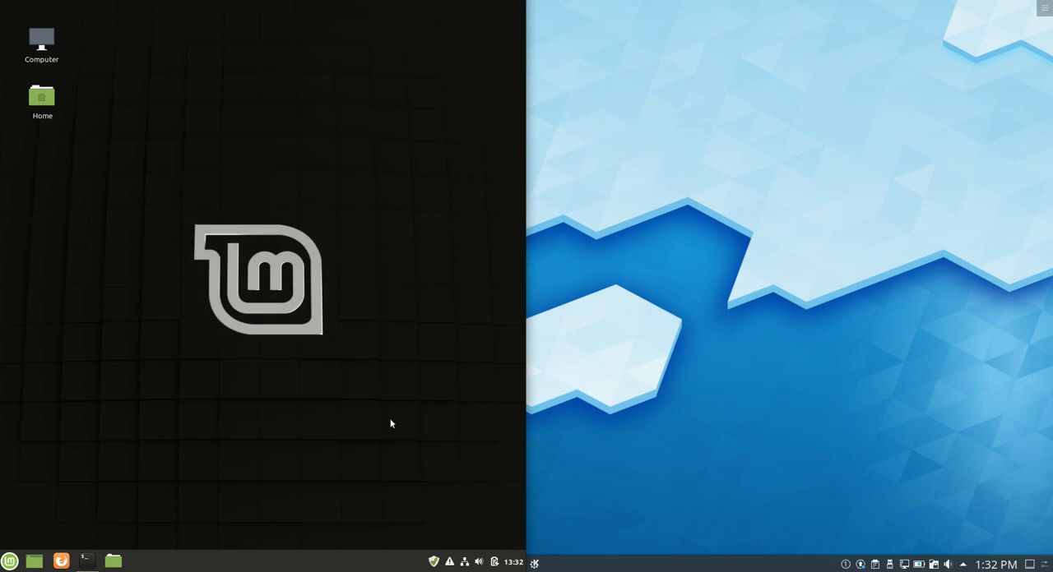
# Step: Compare the Cinnamon menu and Plasma Kickoff launchers side by side, browsing their application lists
pyautogui.click(10, 561)
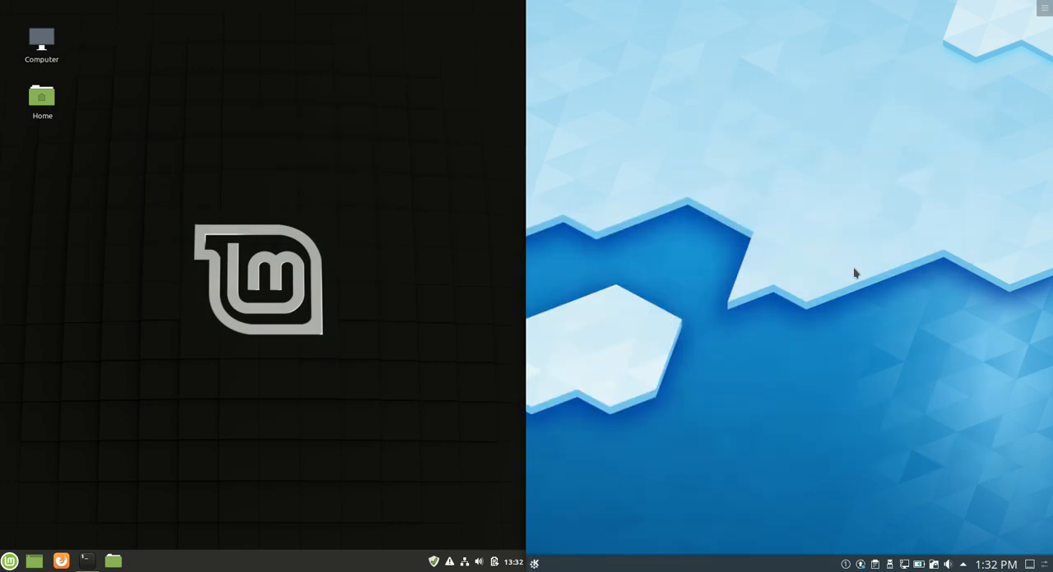
pyautogui.moveTo(803, 331)
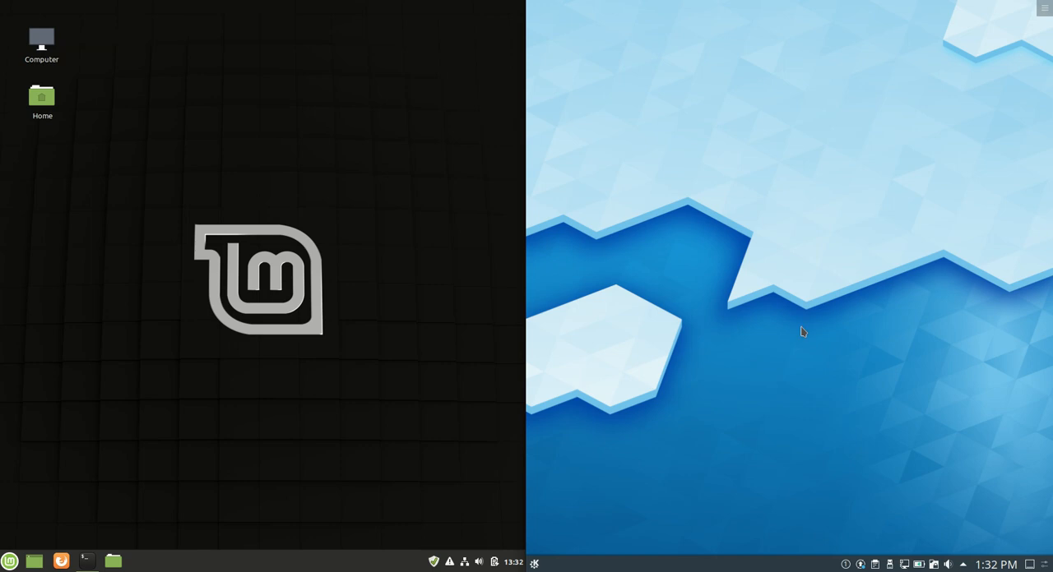
pyautogui.moveTo(276, 214)
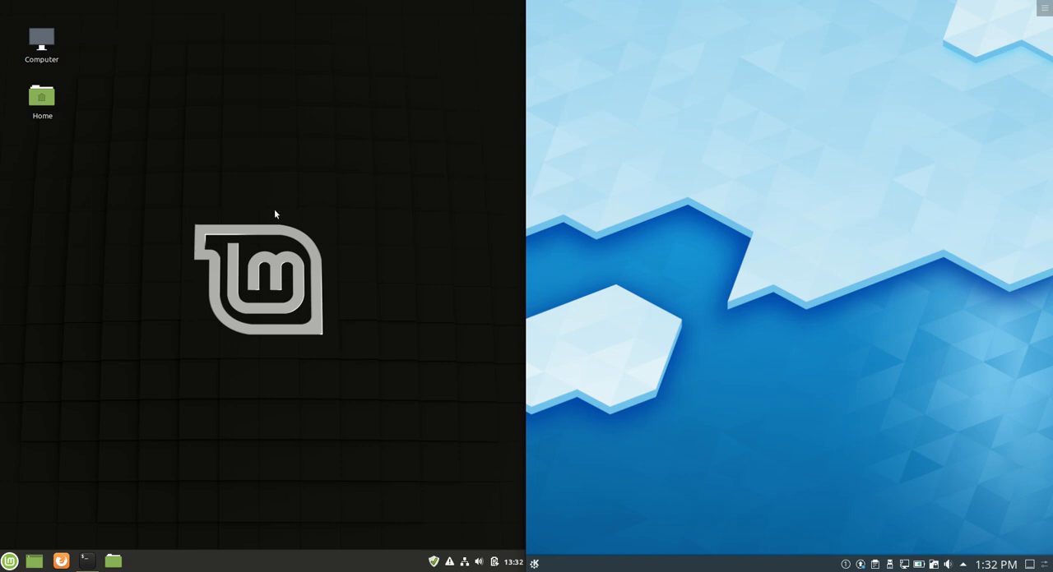
pyautogui.click(10, 561)
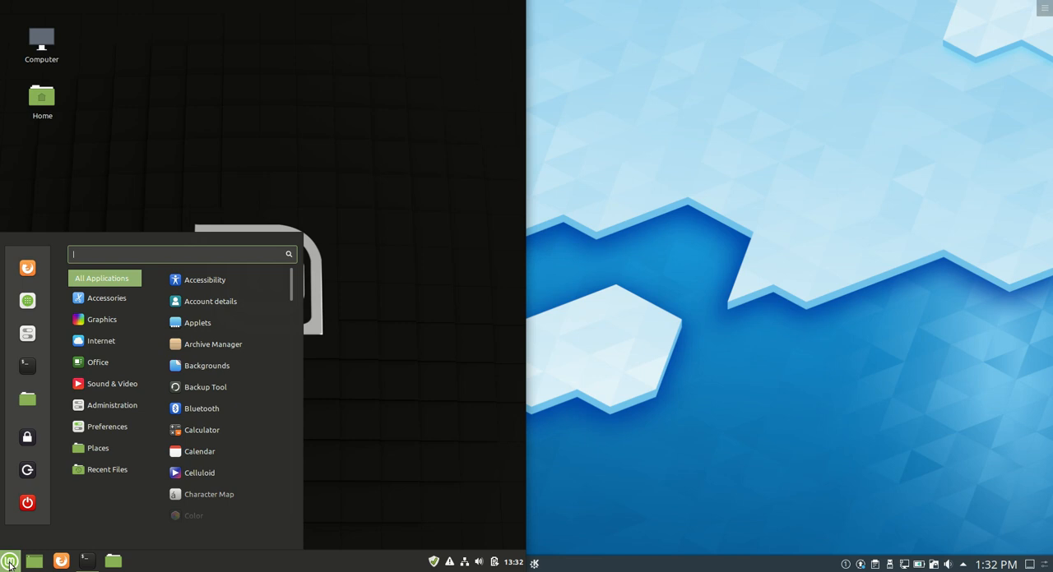
pyautogui.click(534, 562)
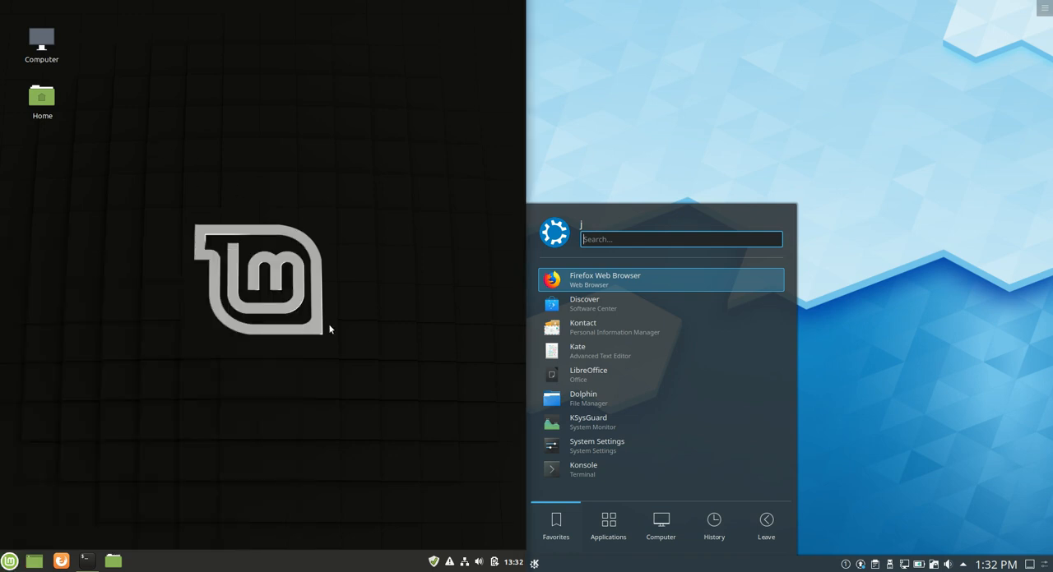
pyautogui.moveTo(382, 150)
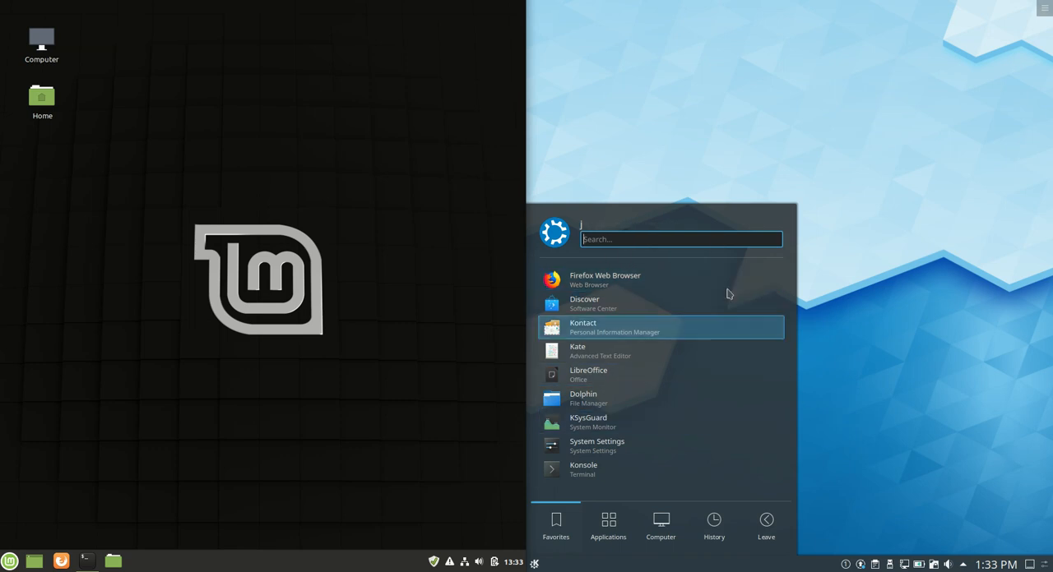
pyautogui.write('j')
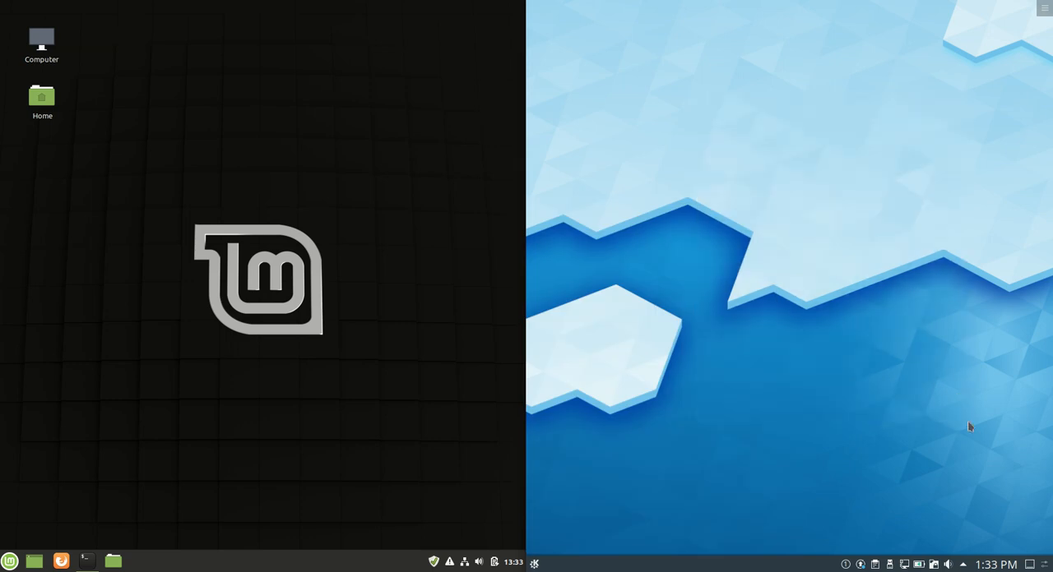
pyautogui.moveTo(54, 549)
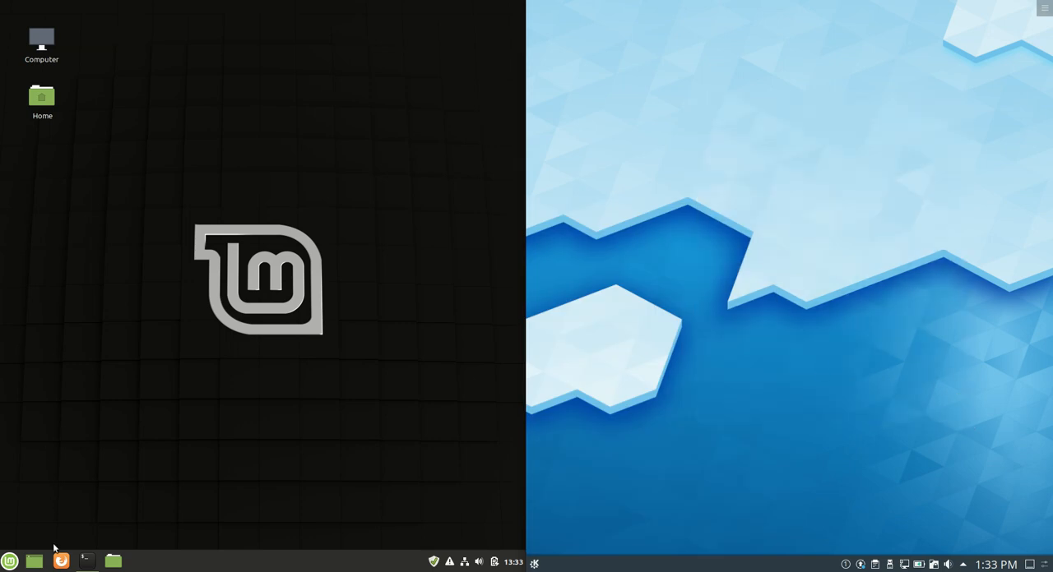
# Step: Reopen the Mint launcher, then bring up the Plasma desktop's right-click actions menu
pyautogui.click(10, 561)
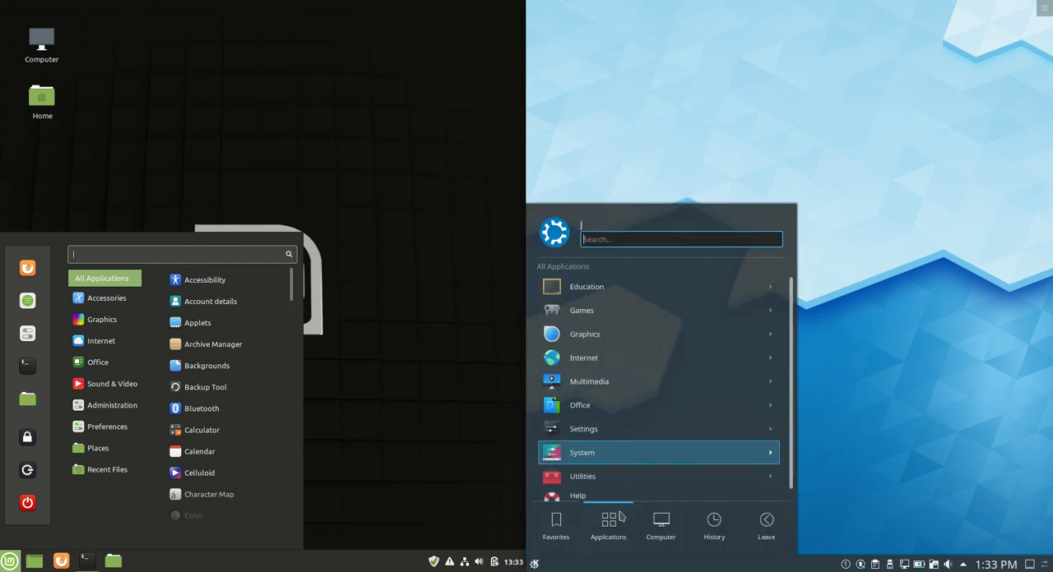
pyautogui.click(714, 526)
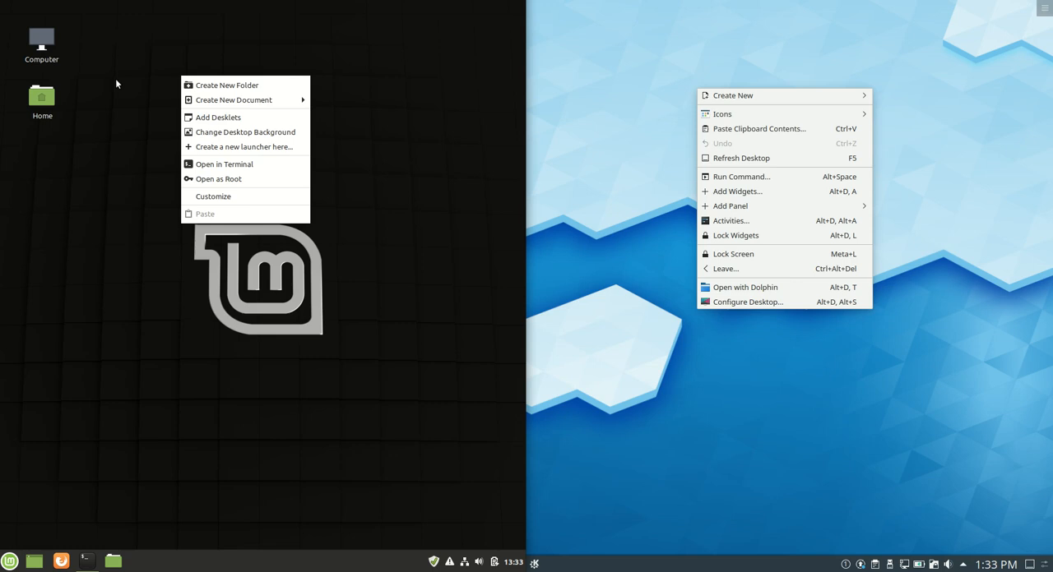
# Step: Show the Home folder in both Nemo on Mint and Dolphin on Kubuntu
pyautogui.click(41, 96)
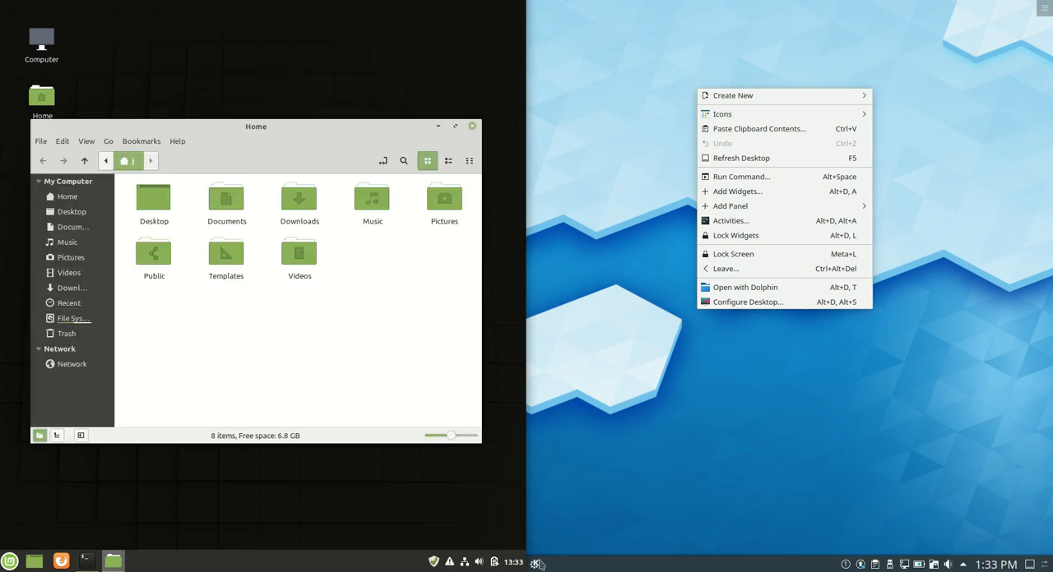
pyautogui.click(513, 563)
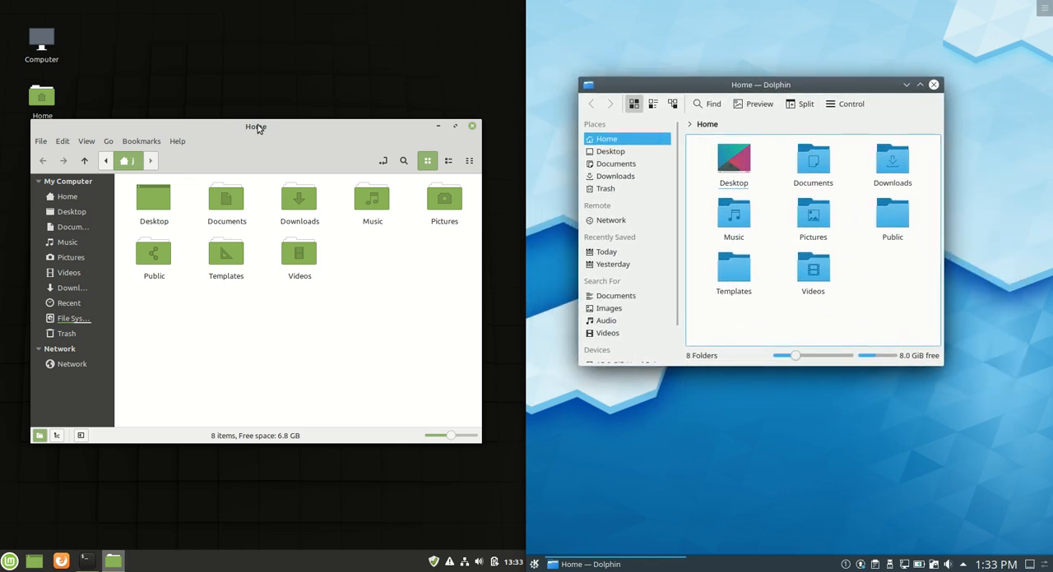
# Step: View Nemo's About dialog with its version details, move it up-left, and dismiss it
pyautogui.click(178, 141)
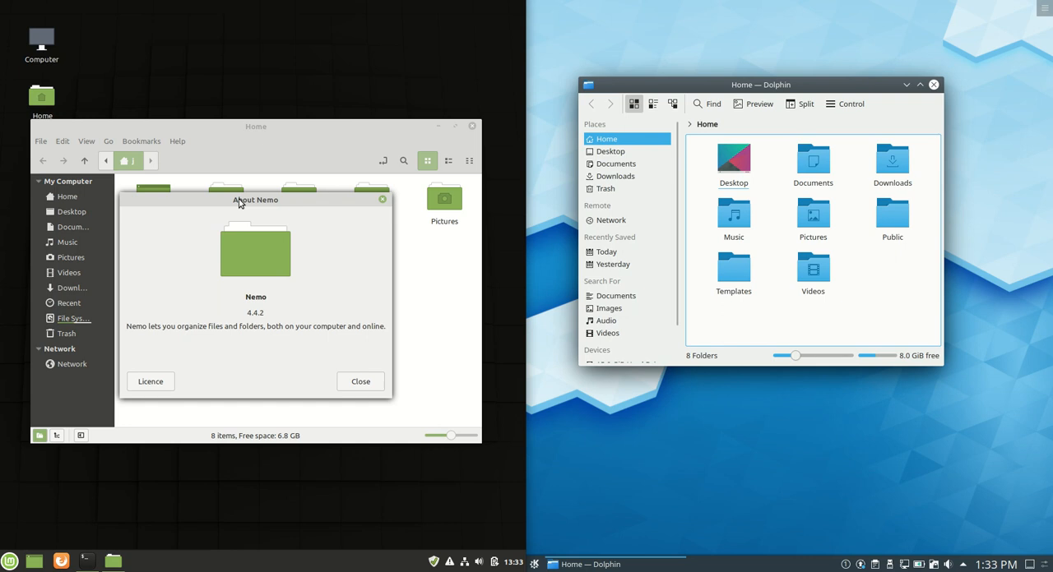
pyautogui.moveTo(255, 200); pyautogui.dragTo(280, 165)
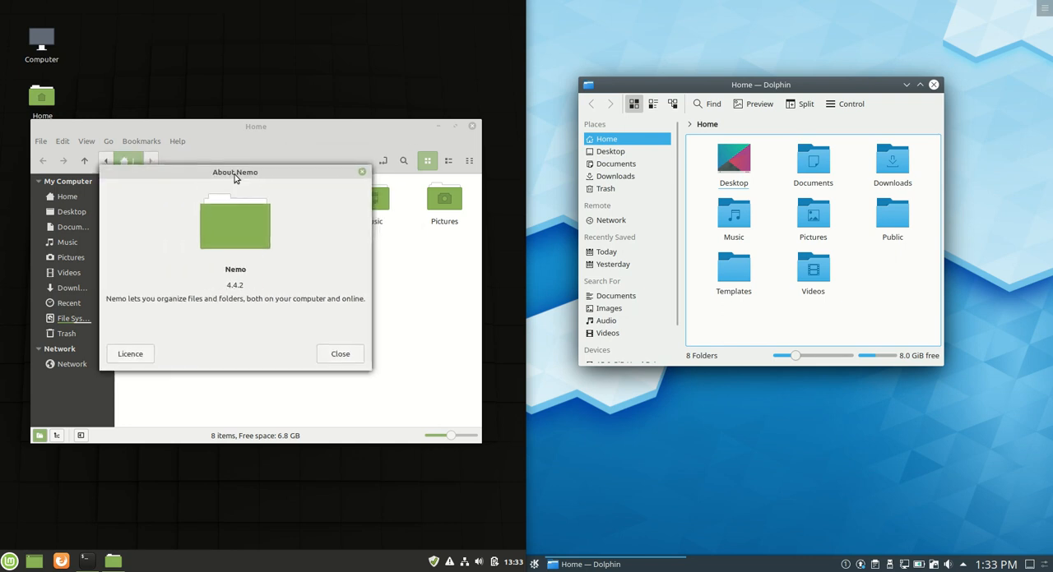
pyautogui.moveTo(235, 171); pyautogui.dragTo(267, 105)
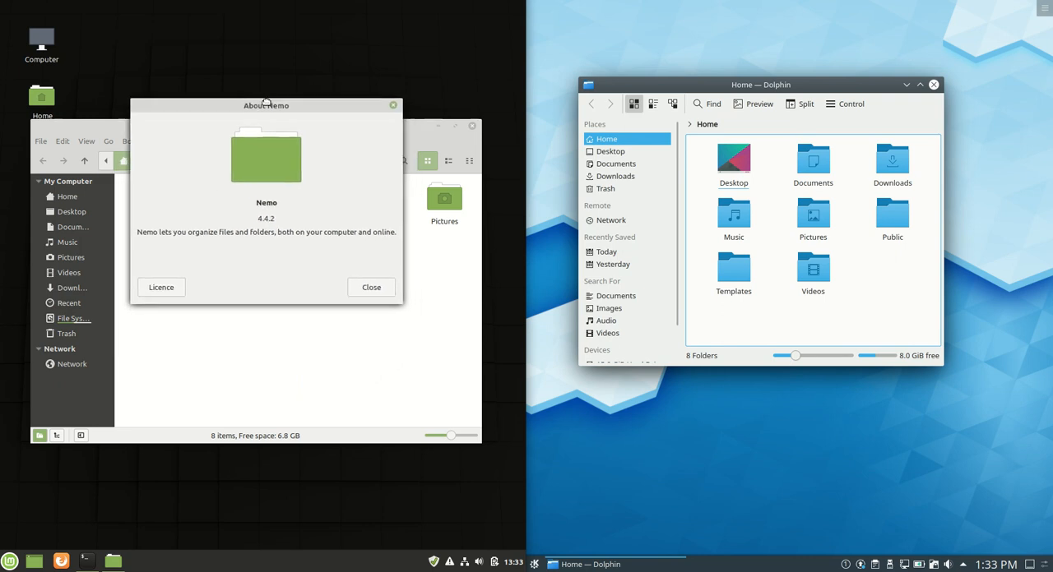
pyautogui.click(372, 286)
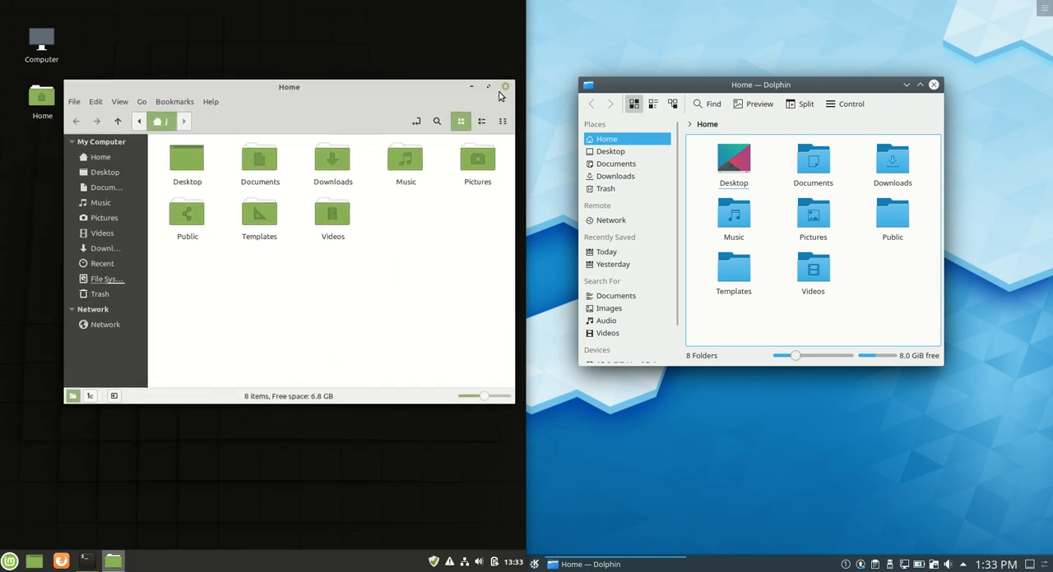
# Step: Close the Nemo and Dolphin Home windows, leaving both desktops bare
pyautogui.click(505, 87)
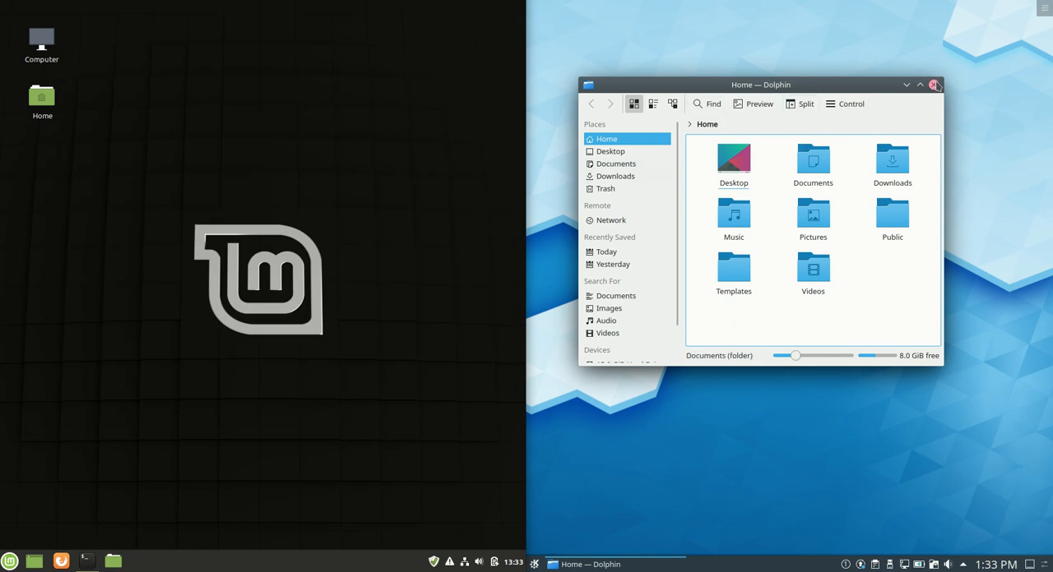
pyautogui.click(934, 86)
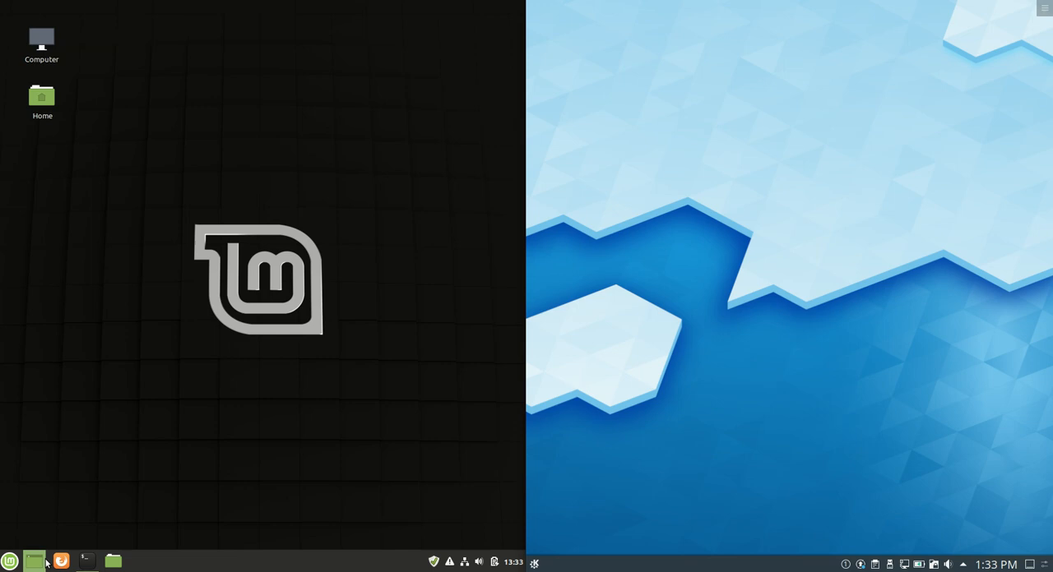
# Step: Bring up the Mint application launcher to reach the terminal
pyautogui.click(10, 563)
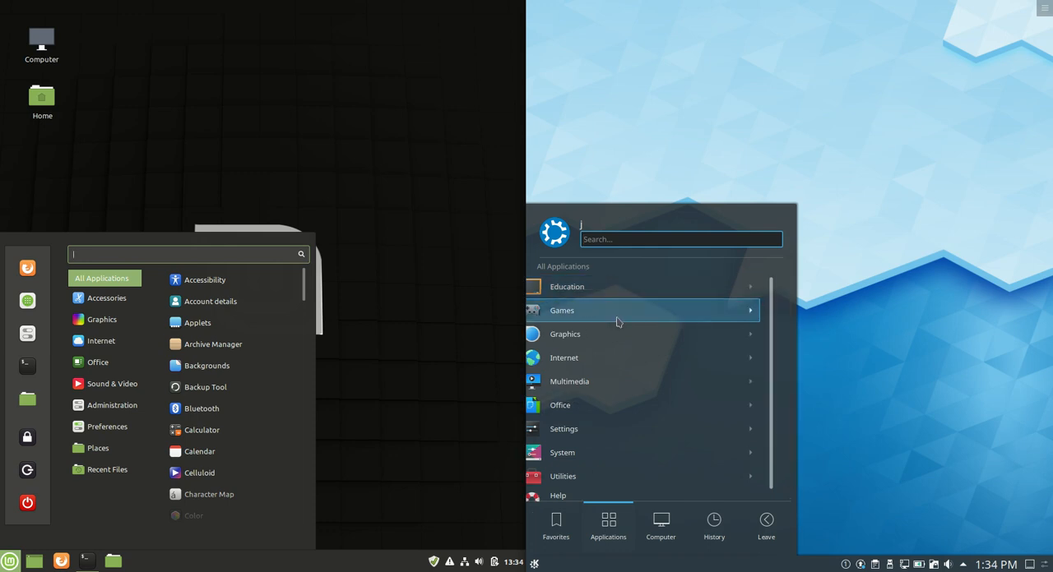
pyautogui.moveTo(593, 405)
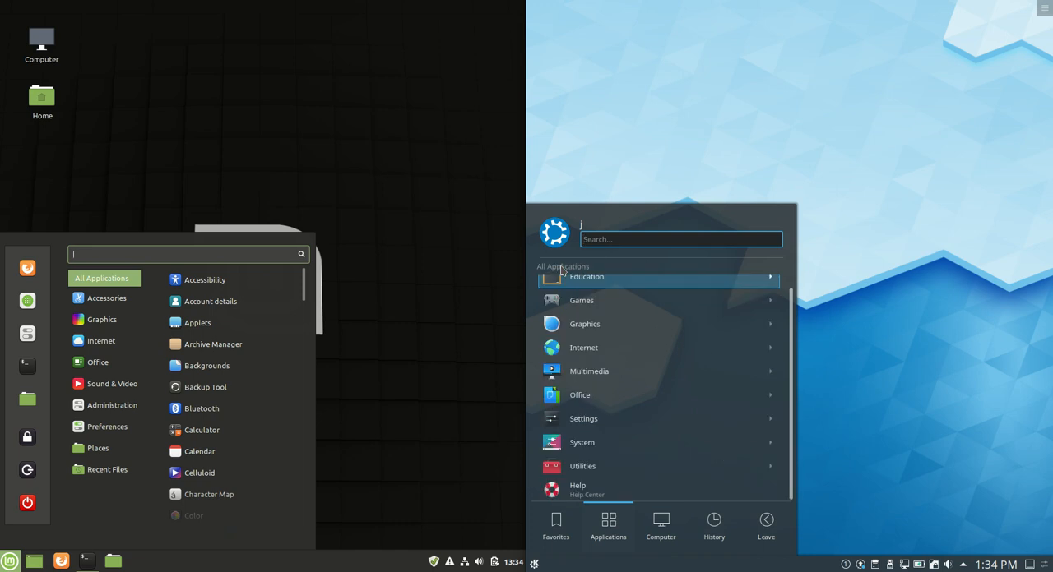
pyautogui.moveTo(599, 403)
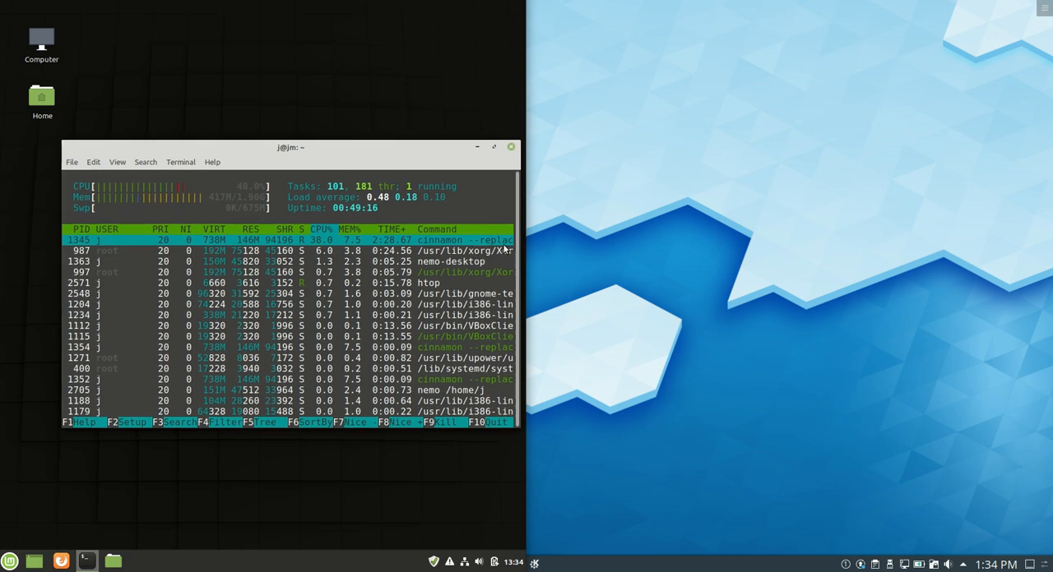
# Step: Launch Konsole on Kubuntu, run uname -a in both terminals, and reposition the Konsole window
pyautogui.click(10, 563)
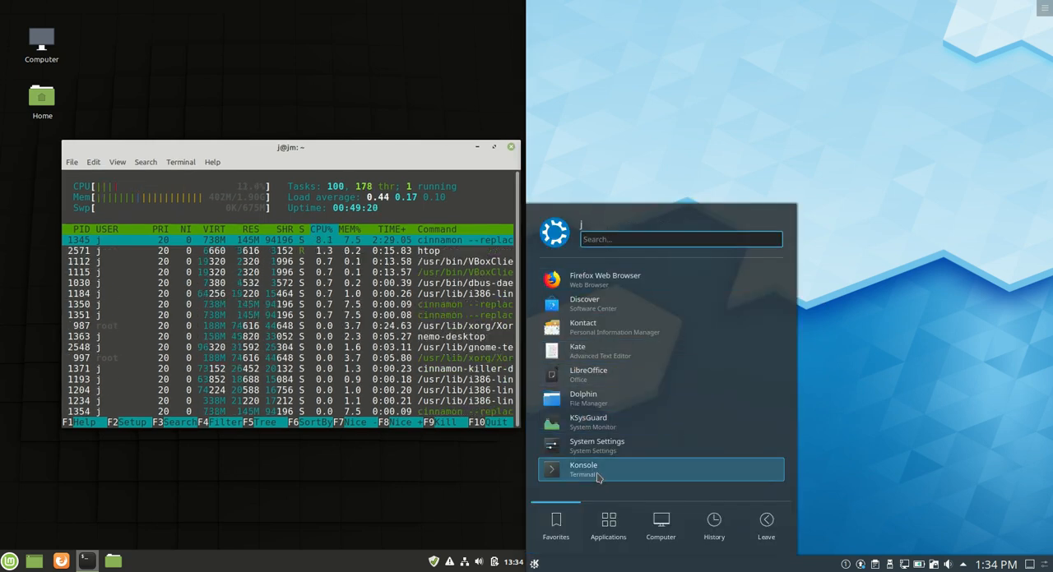
pyautogui.click(582, 470)
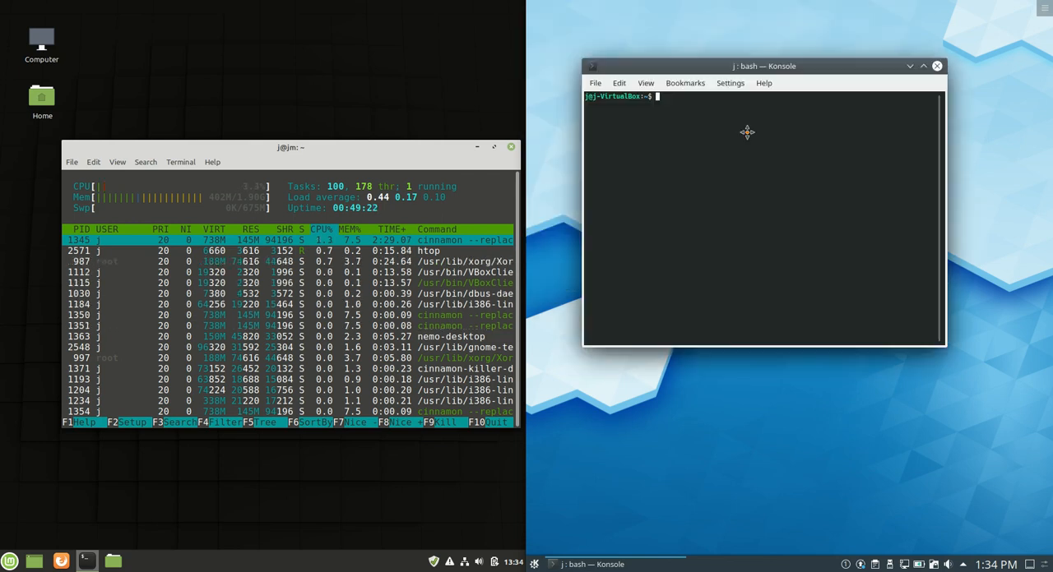
pyautogui.write('uname -a')
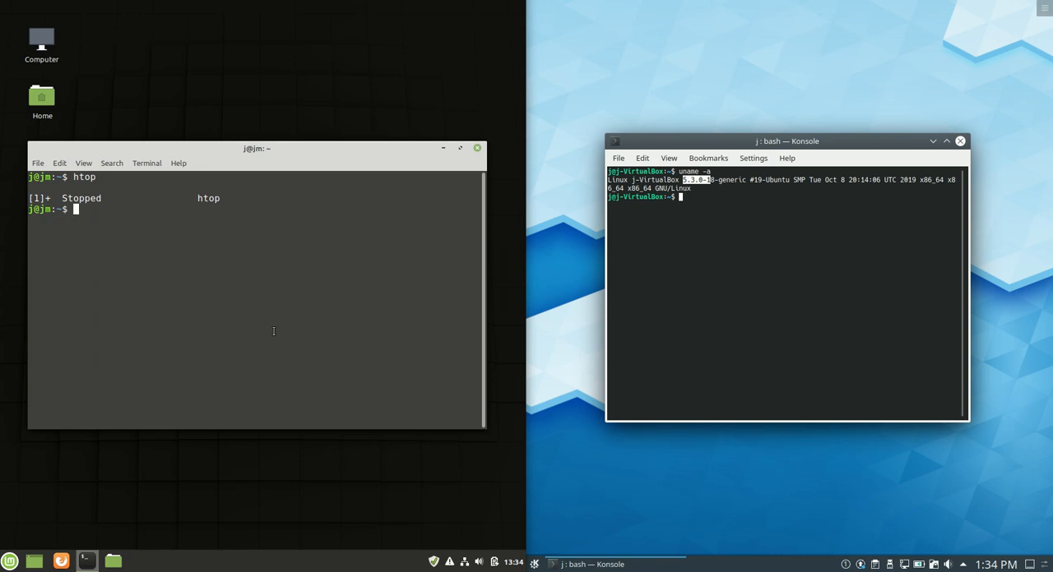
pyautogui.write('uname -a')
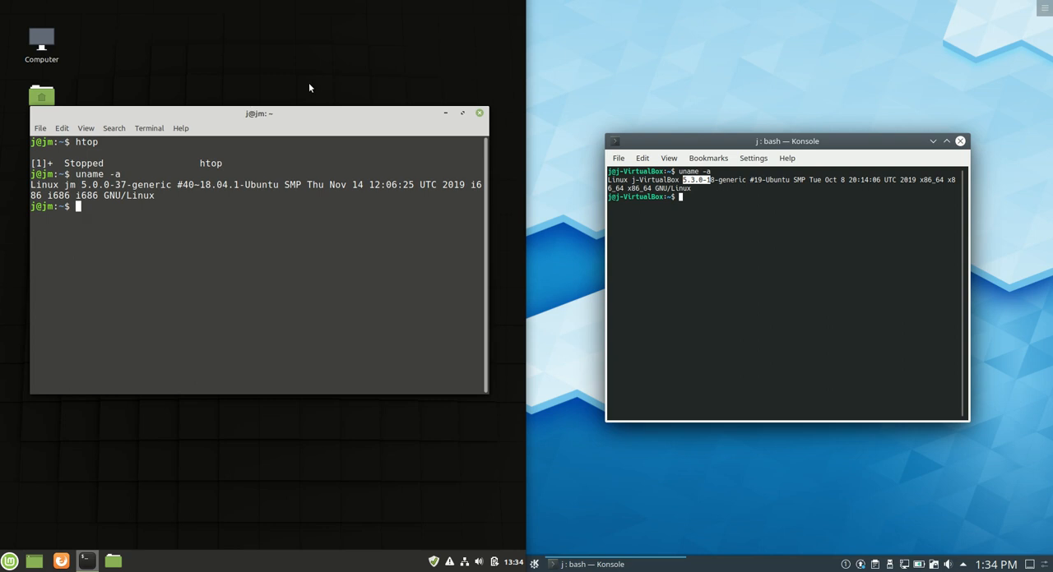
pyautogui.moveTo(786, 141); pyautogui.dragTo(809, 142)
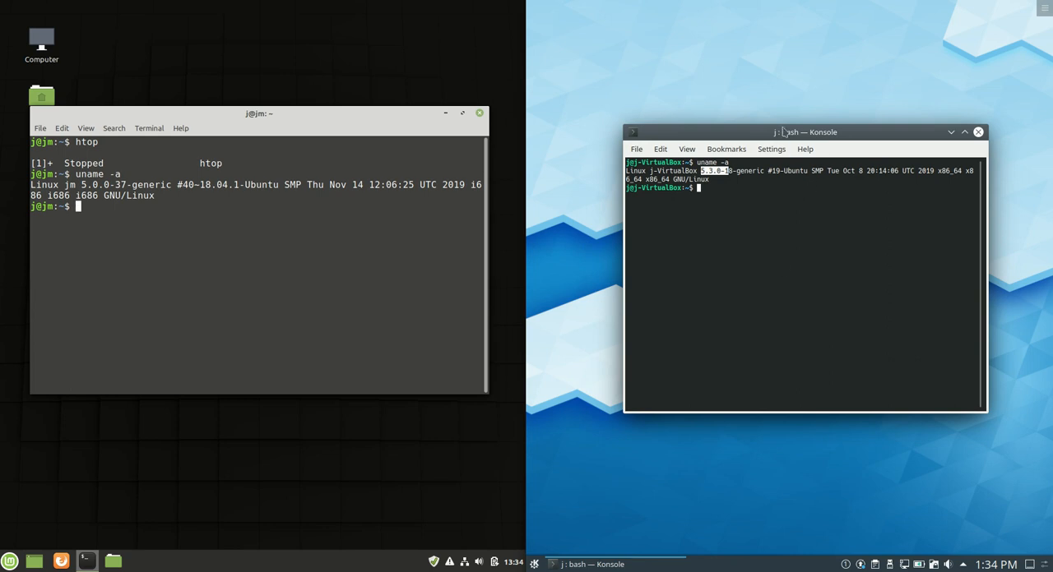
# Step: Run sudo apt install neofetch in Konsole
pyautogui.write('su')
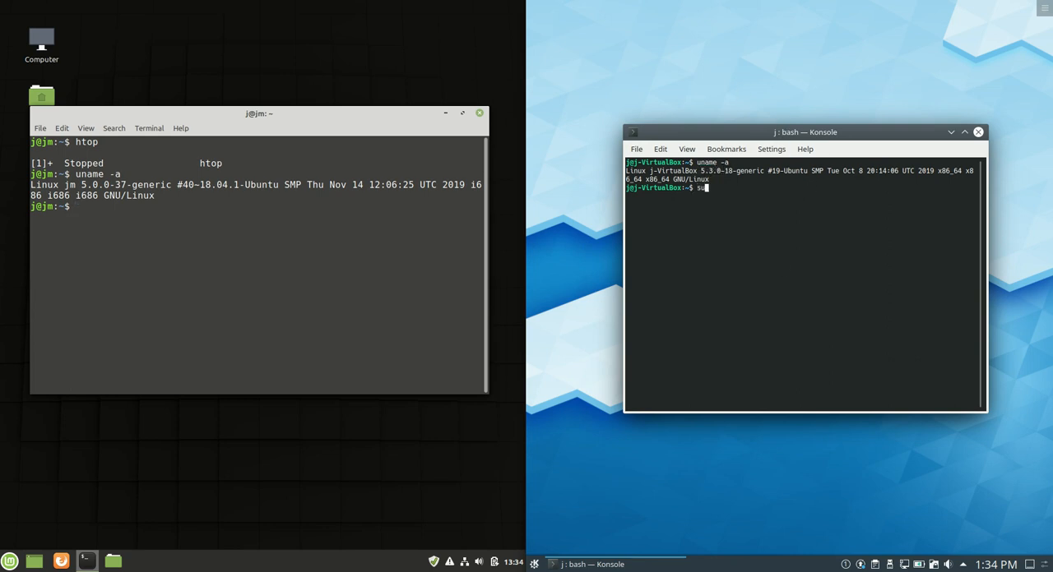
pyautogui.write('sudo insta')
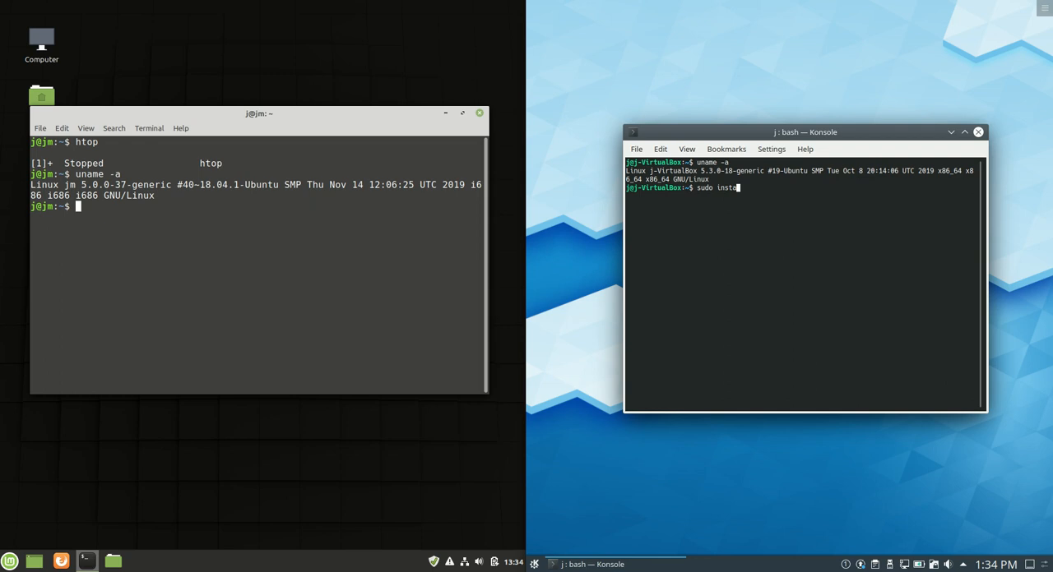
pyautogui.write('ll')
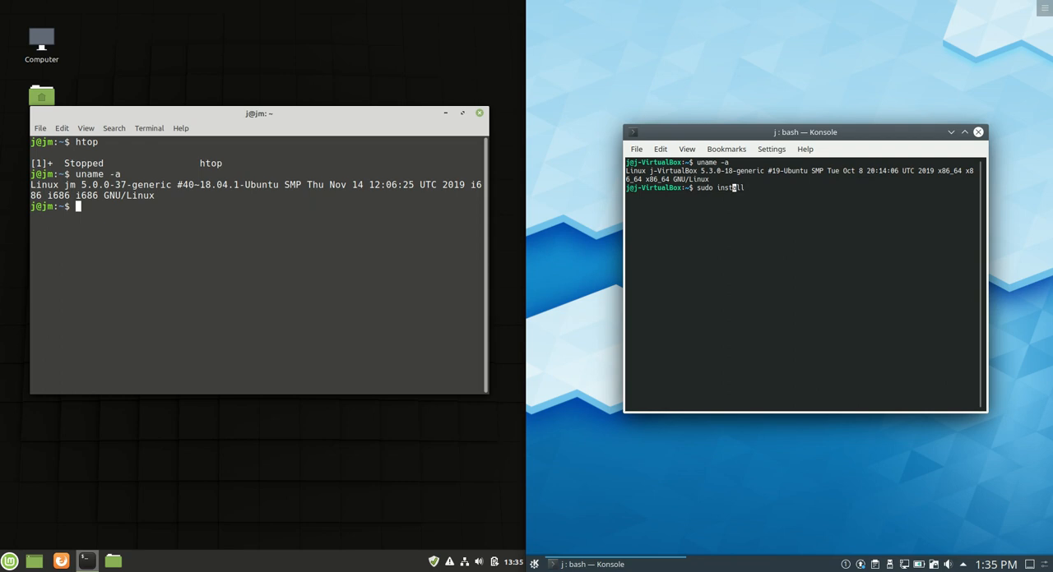
pyautogui.write('apt')
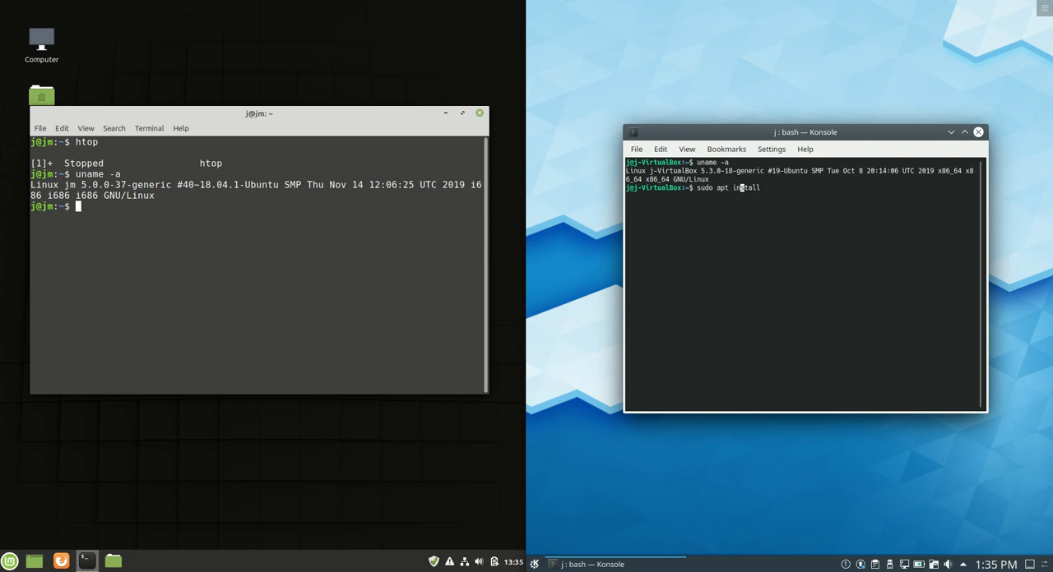
pyautogui.write('neof')
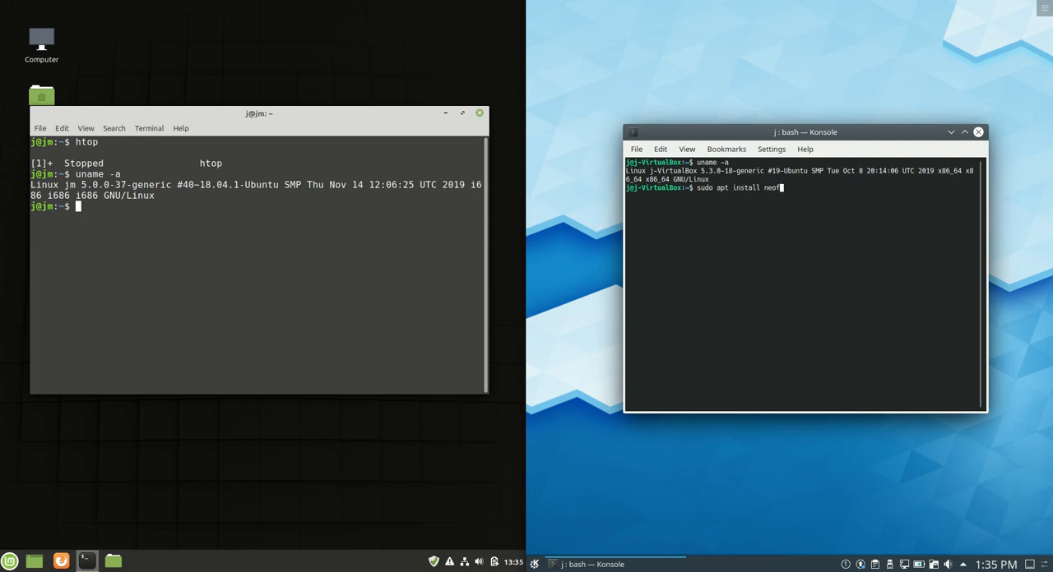
pyautogui.write('tch')
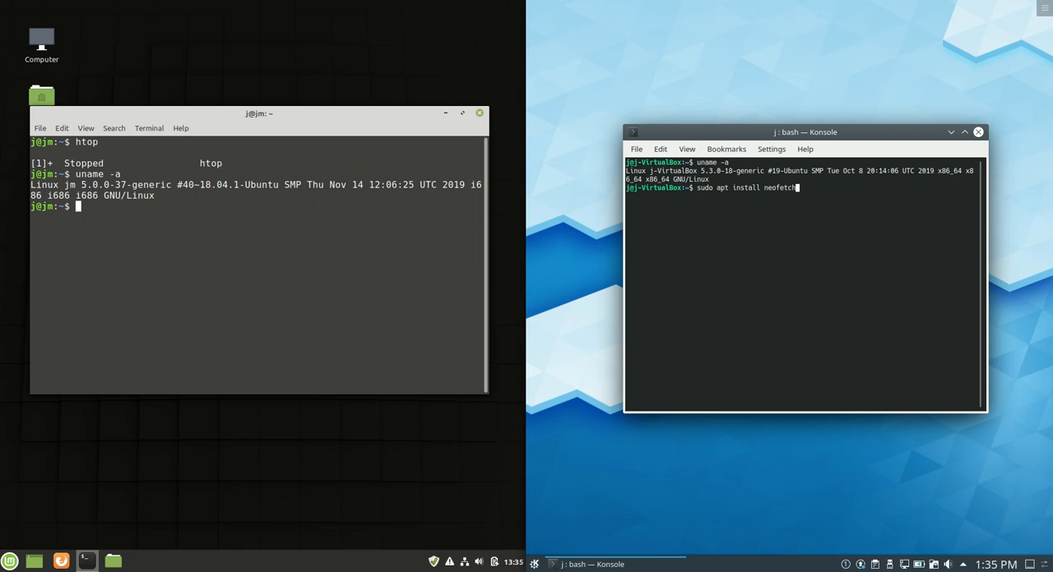
pyautogui.press('Return')
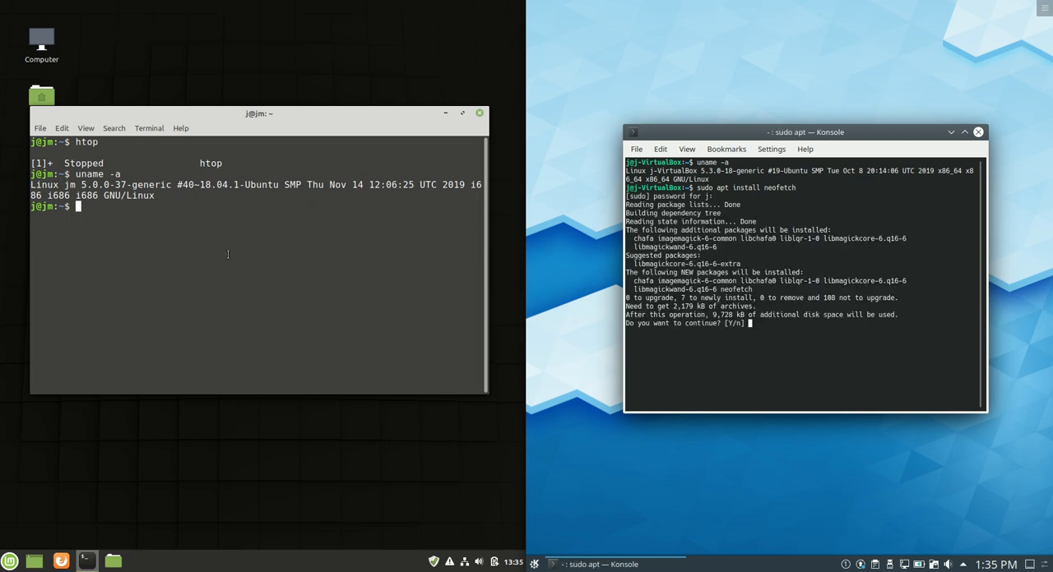
# Step: Confirm the install with y and run neofetch in both terminals to show the system summaries
pyautogui.write('neofetch')
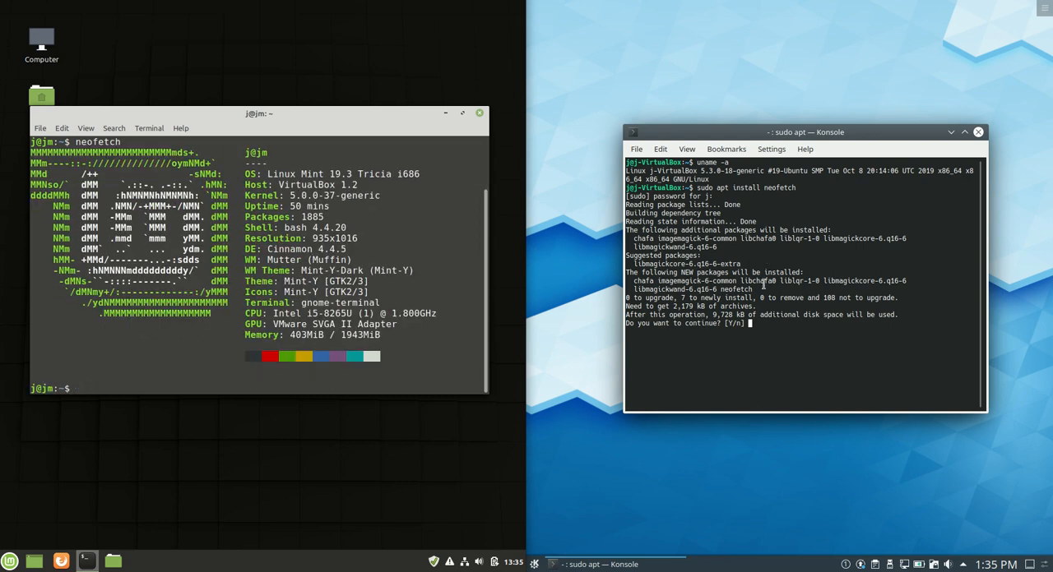
pyautogui.write('y')
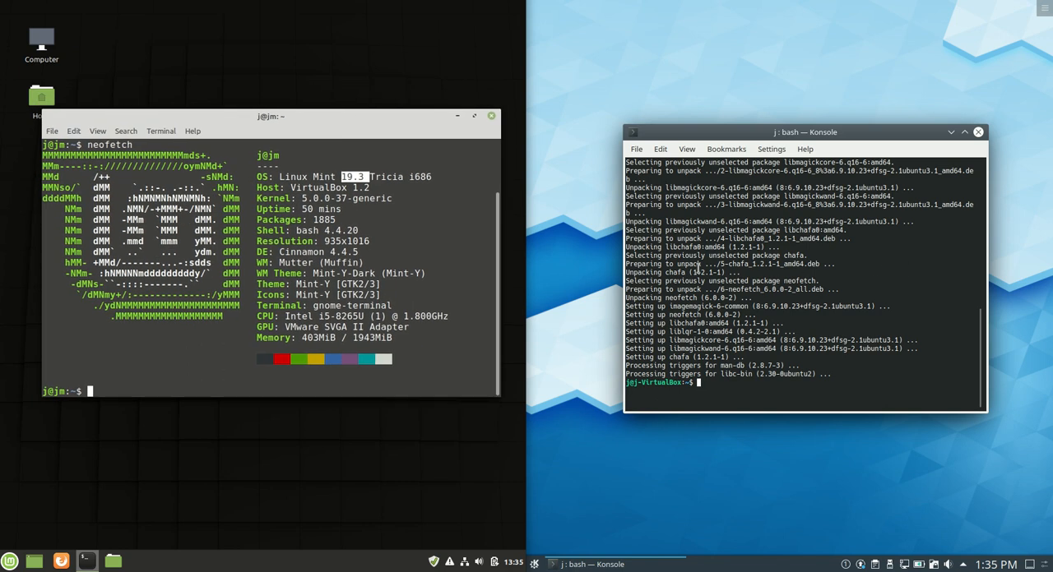
pyautogui.write('neofetch')
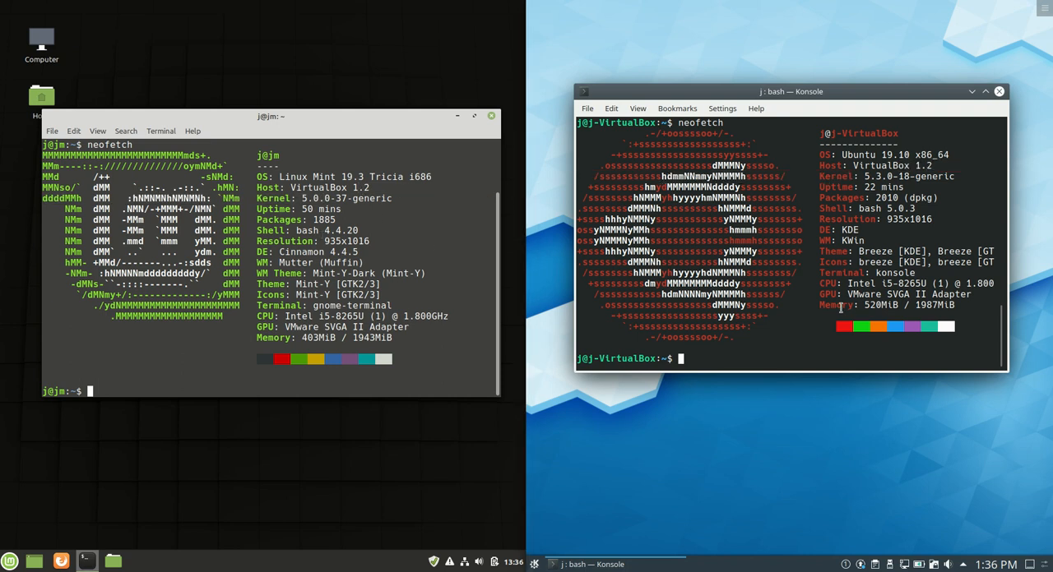
# Step: Install htop on Kubuntu via sudo apt and start htop in both the Mint terminal and Konsole
pyautogui.write('sudo apt install')
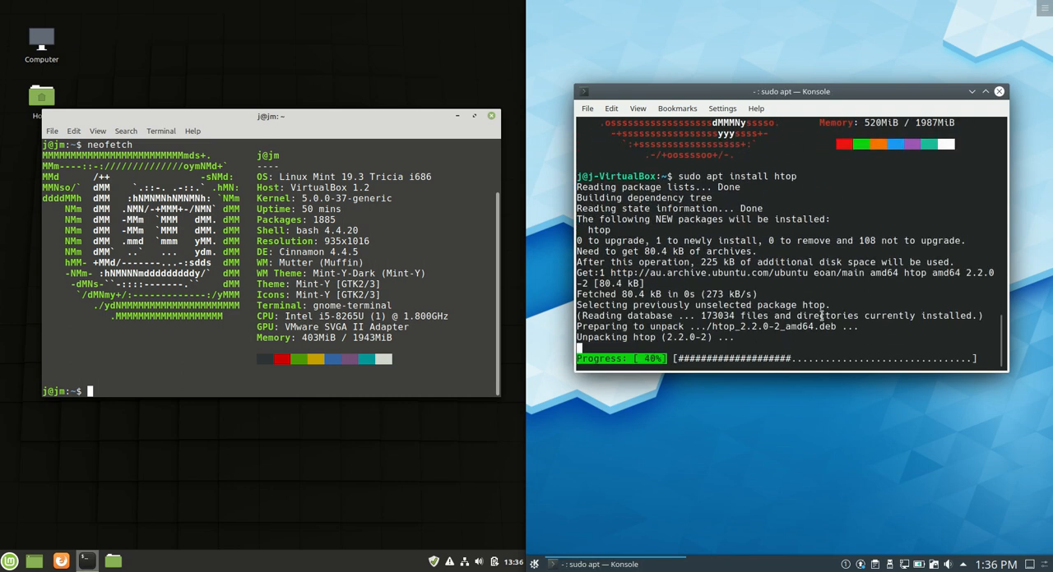
pyautogui.write('htop')
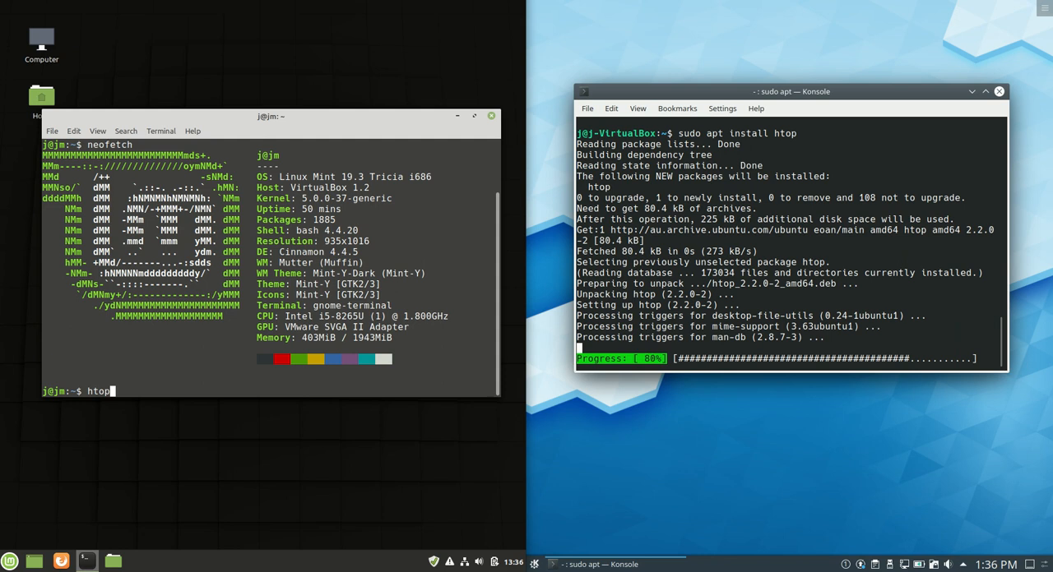
pyautogui.press('Return')
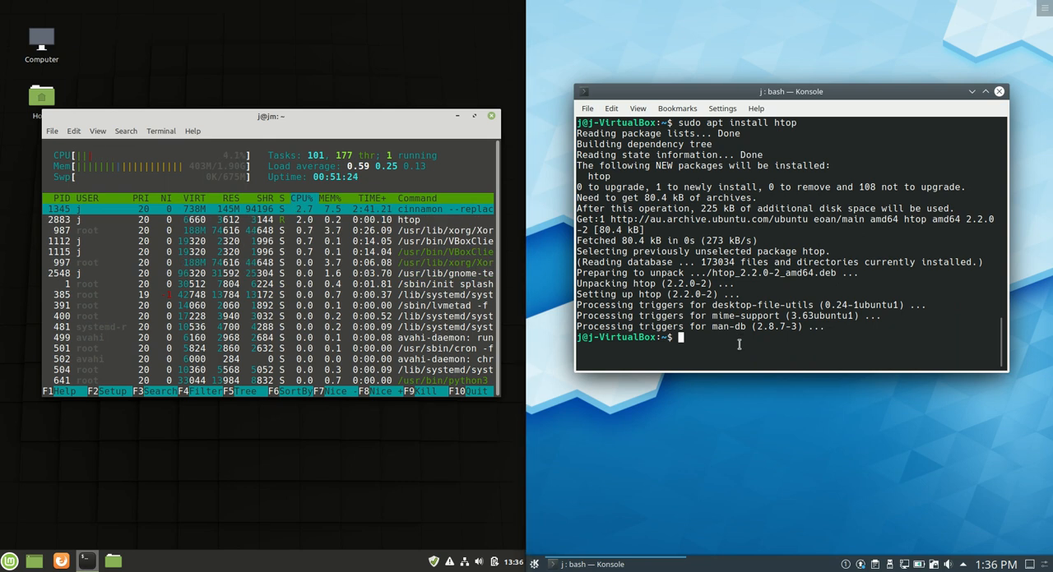
pyautogui.write('htop')
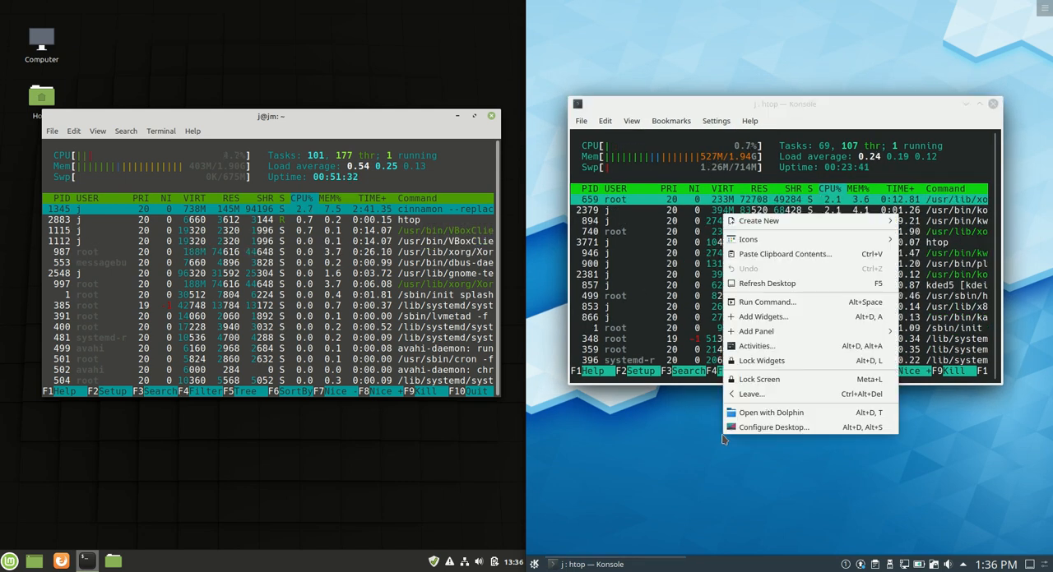
pyautogui.moveTo(759, 361)
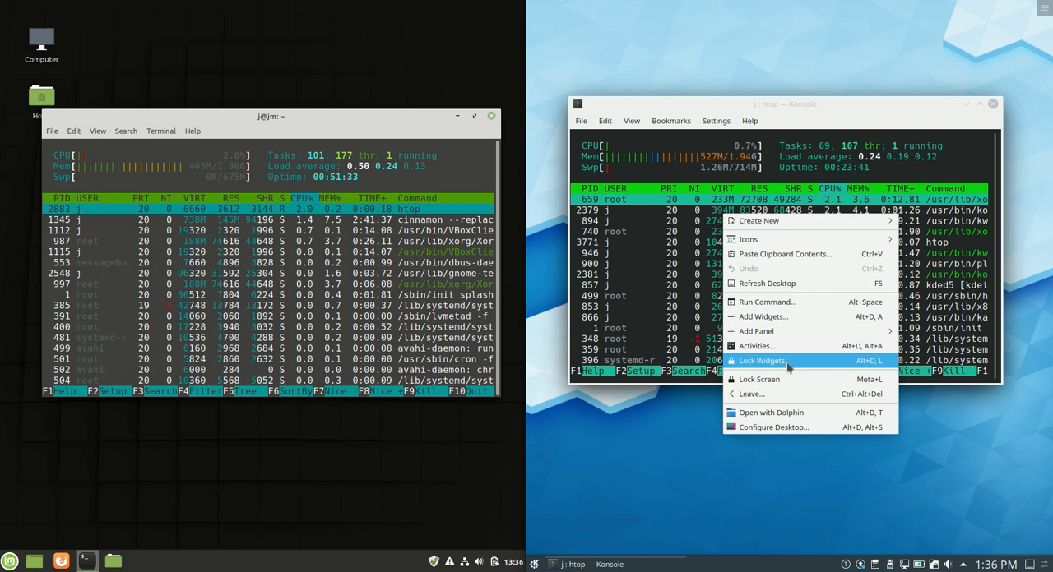
# Step: Move the Konsole htop window aside and bring up the Kickoff launcher
pyautogui.click(825, 105)
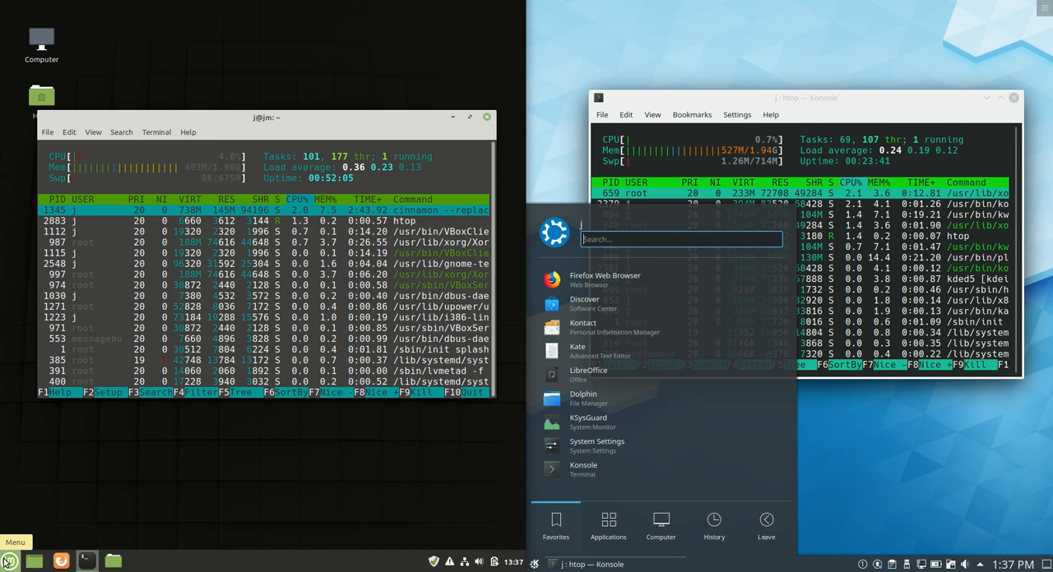
# Step: Show Mint's application menu at the Administration category beside Plasma's launcher
pyautogui.click(9, 563)
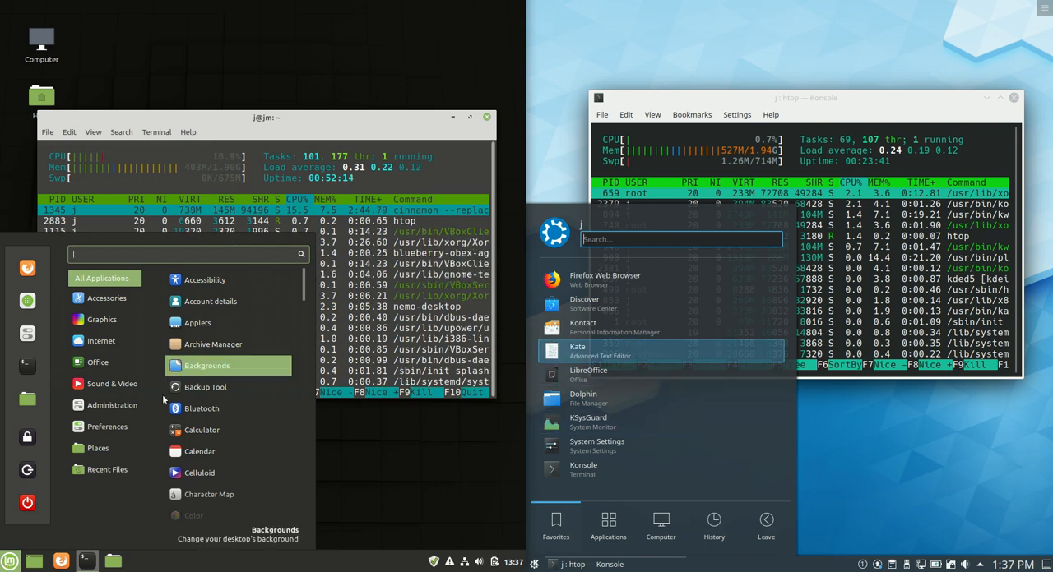
pyautogui.click(111, 404)
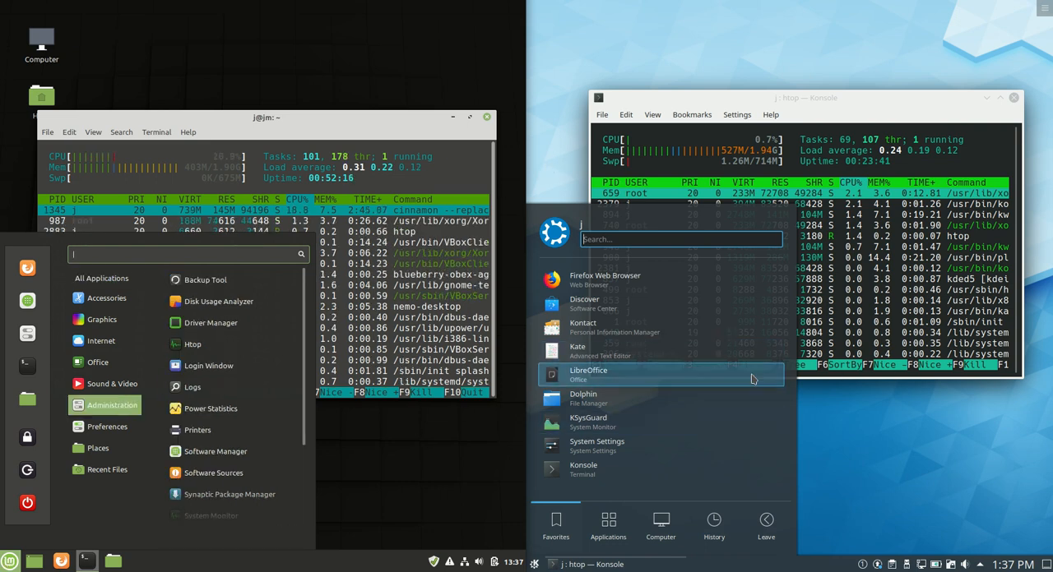